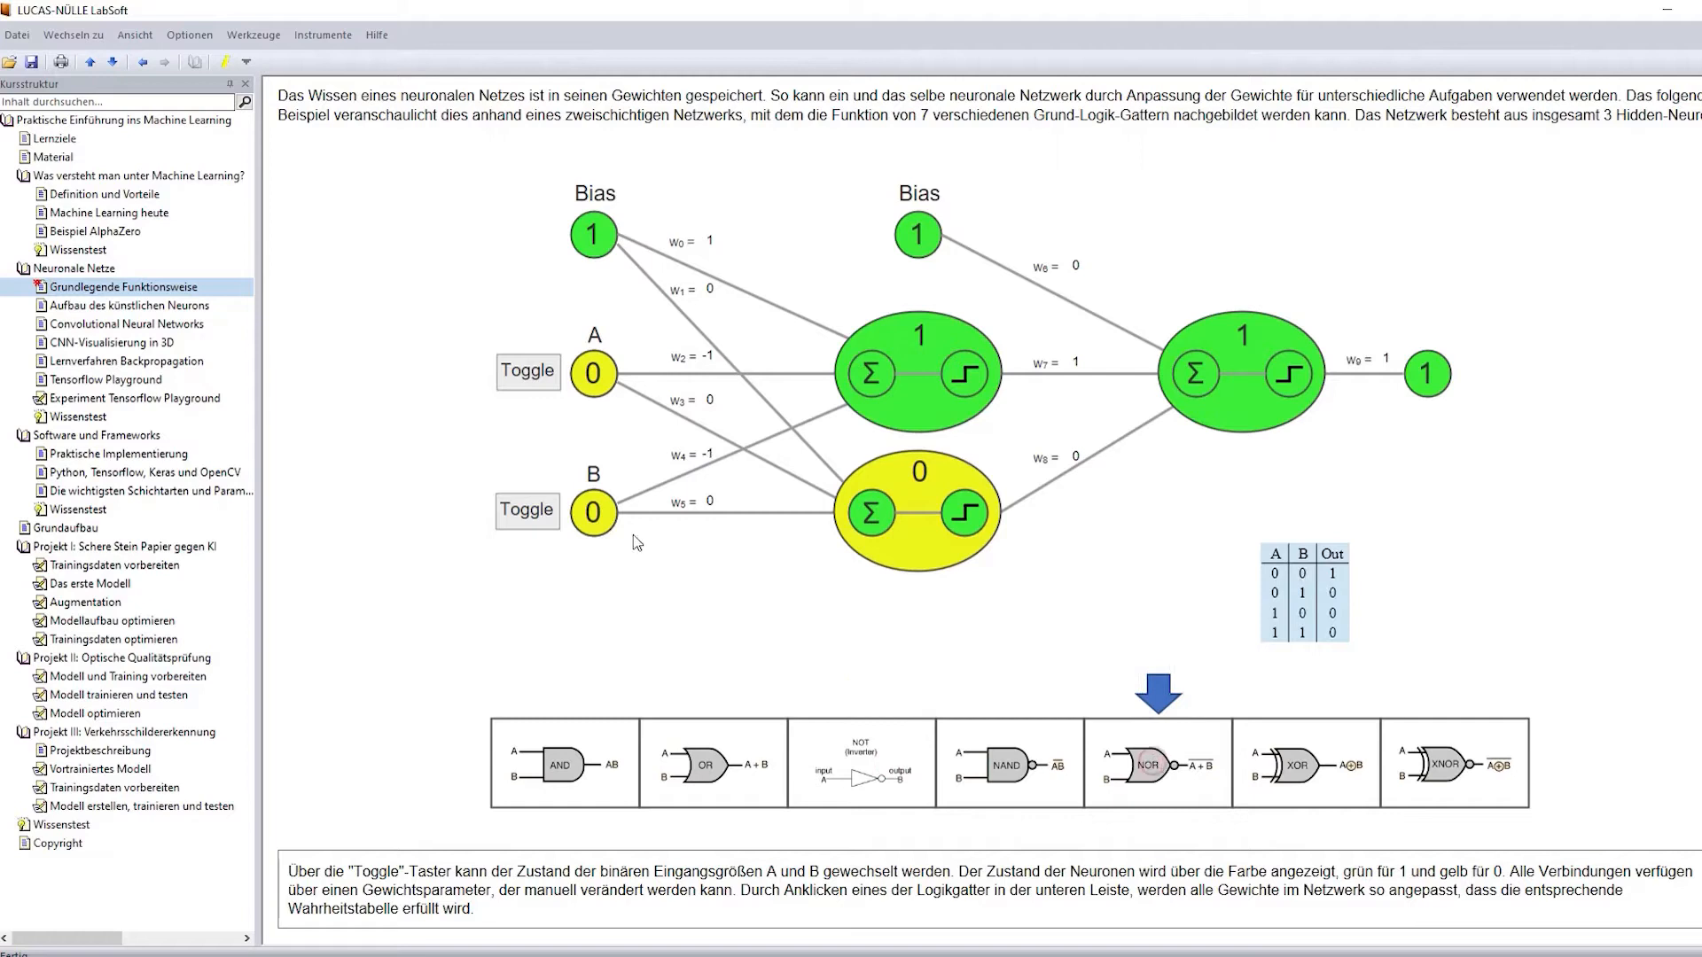
- Toggle NOR demo input A to 1, then show the Convolutional Neural Networks course page
left_click(527, 370)
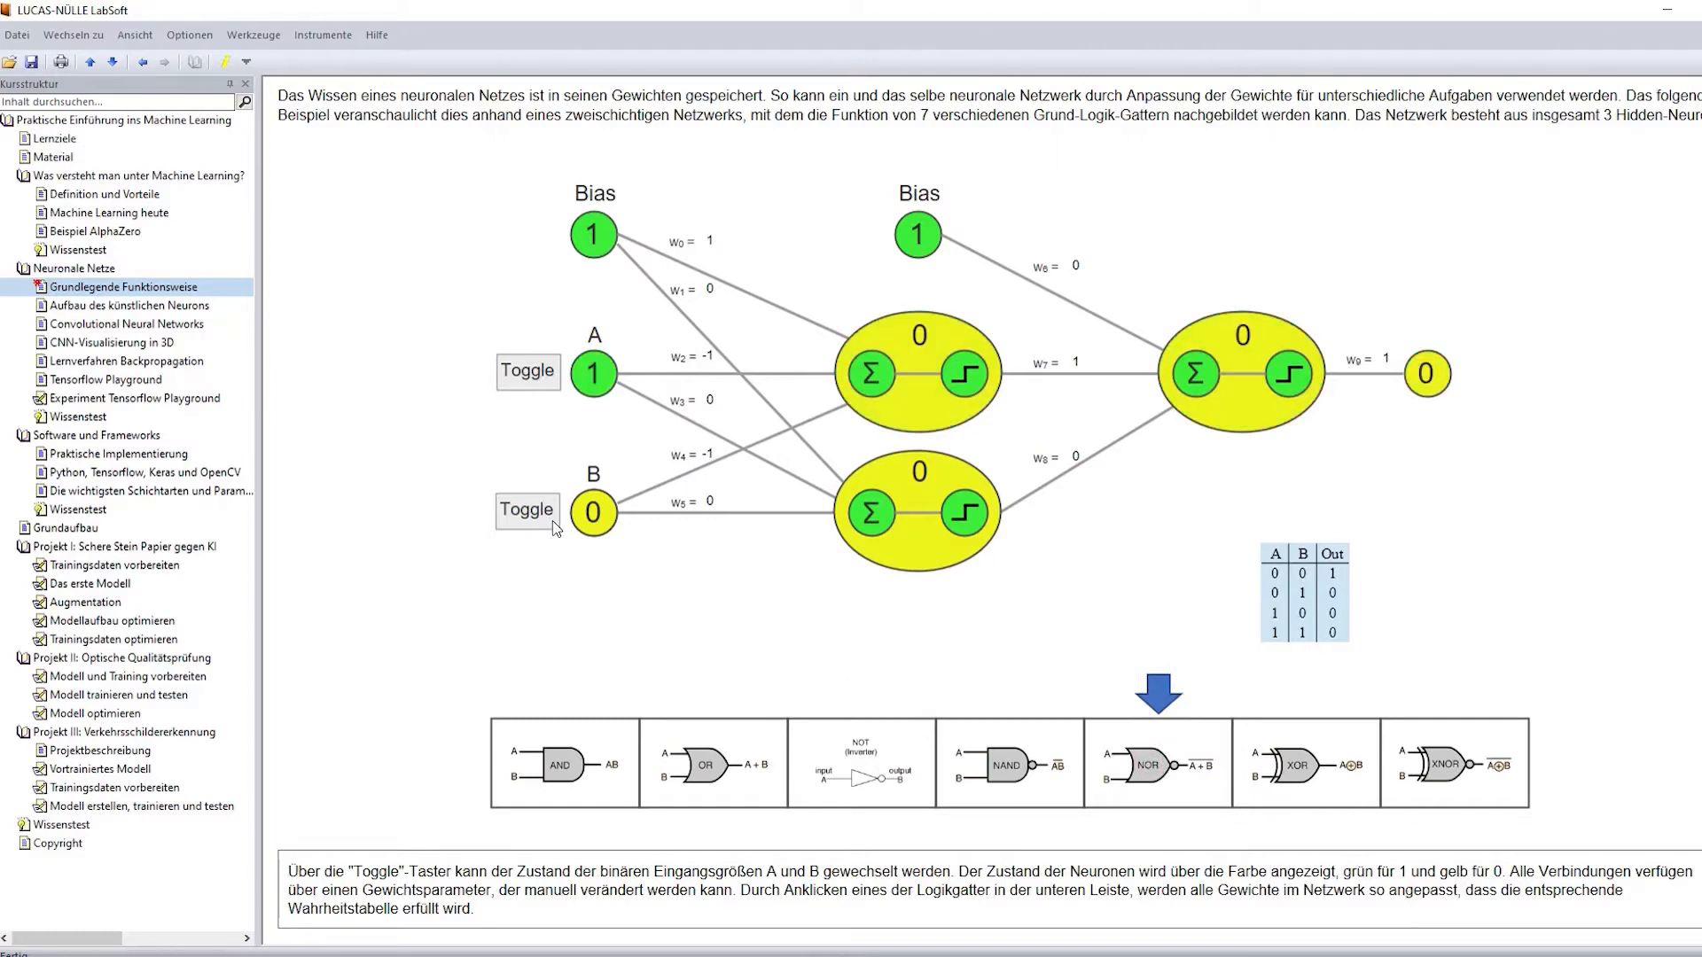
left_click(125, 330)
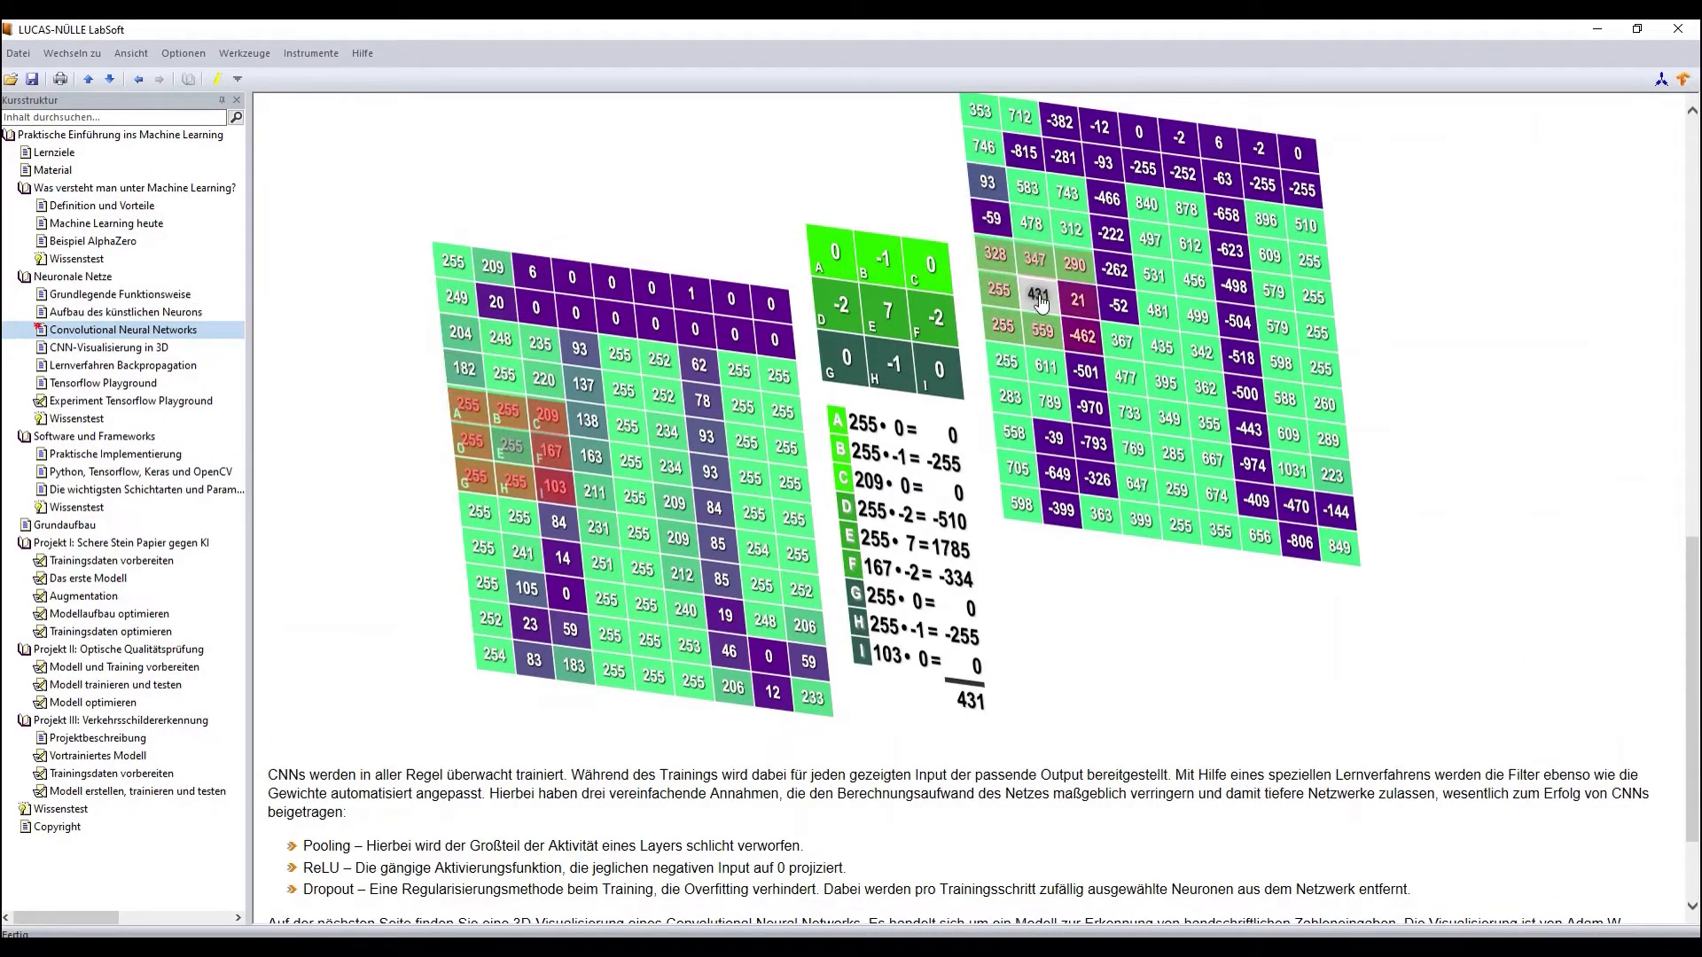